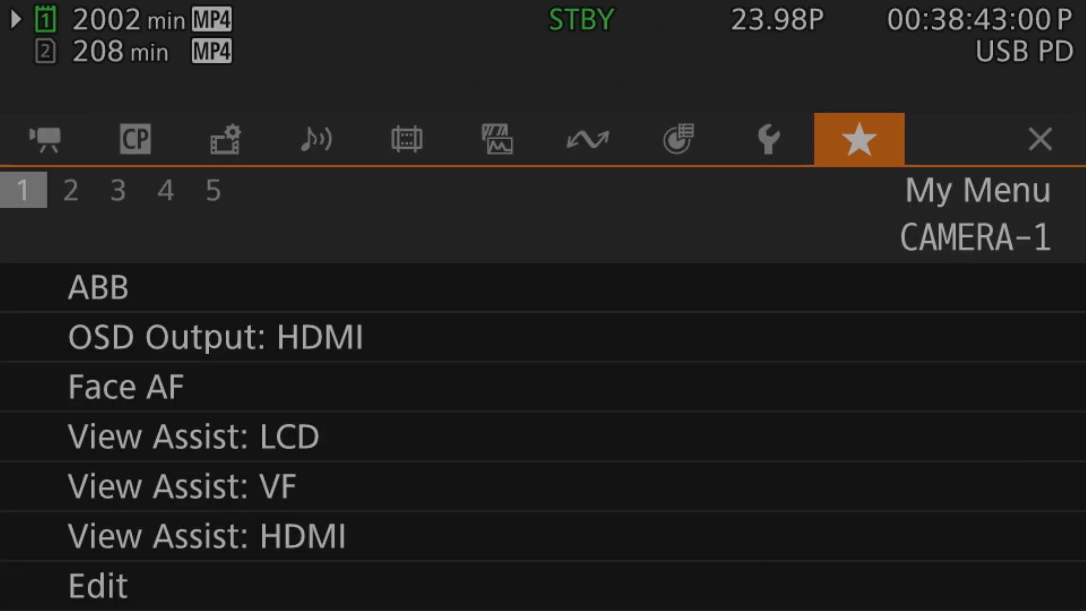
- Bring up the blank six-digit PIN keypad from PIN Code Management on System Setup page 9
click(767, 138)
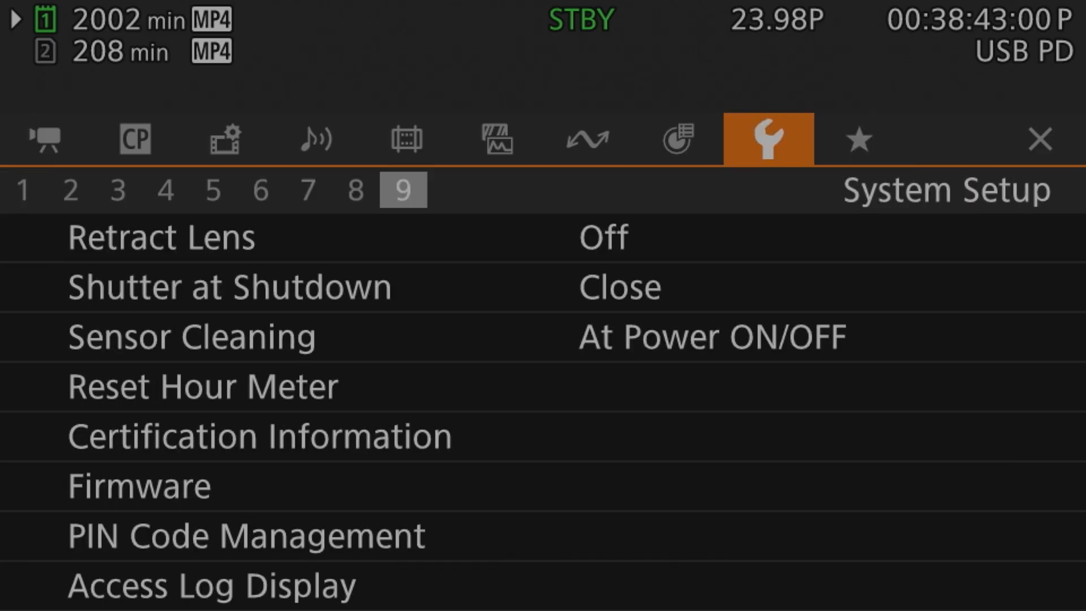
click(245, 535)
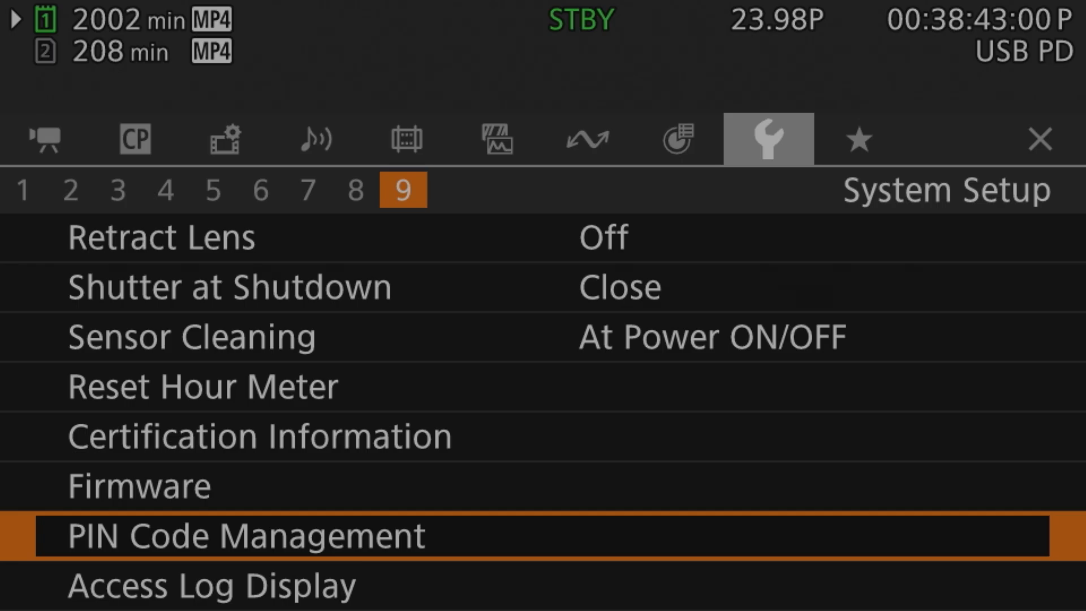
click(246, 535)
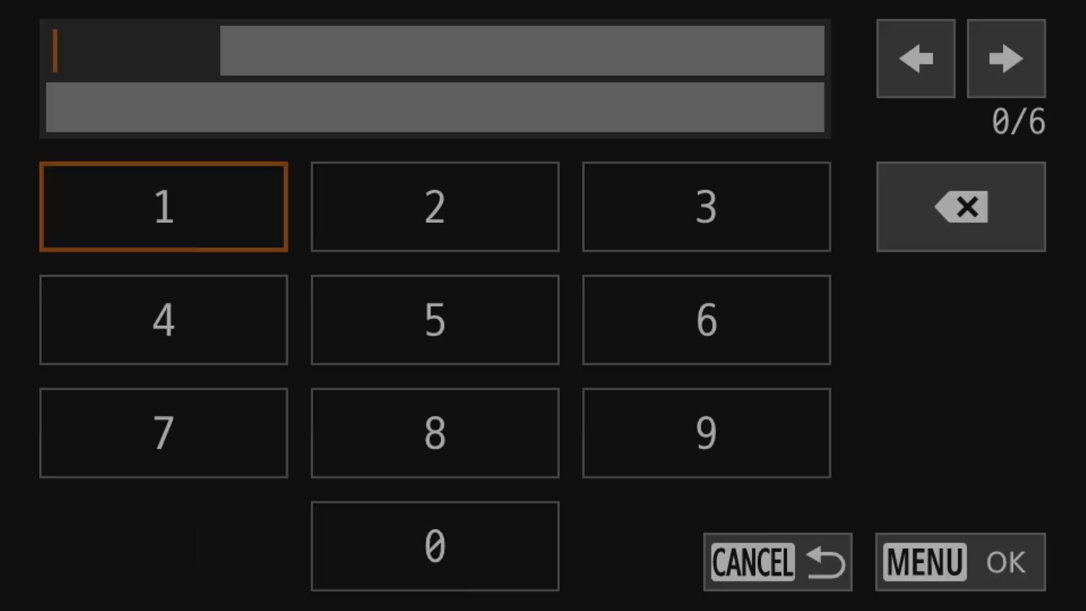
- Enter and confirm the current six-digit PIN, then disable the startup PIN prompt
click(435, 544)
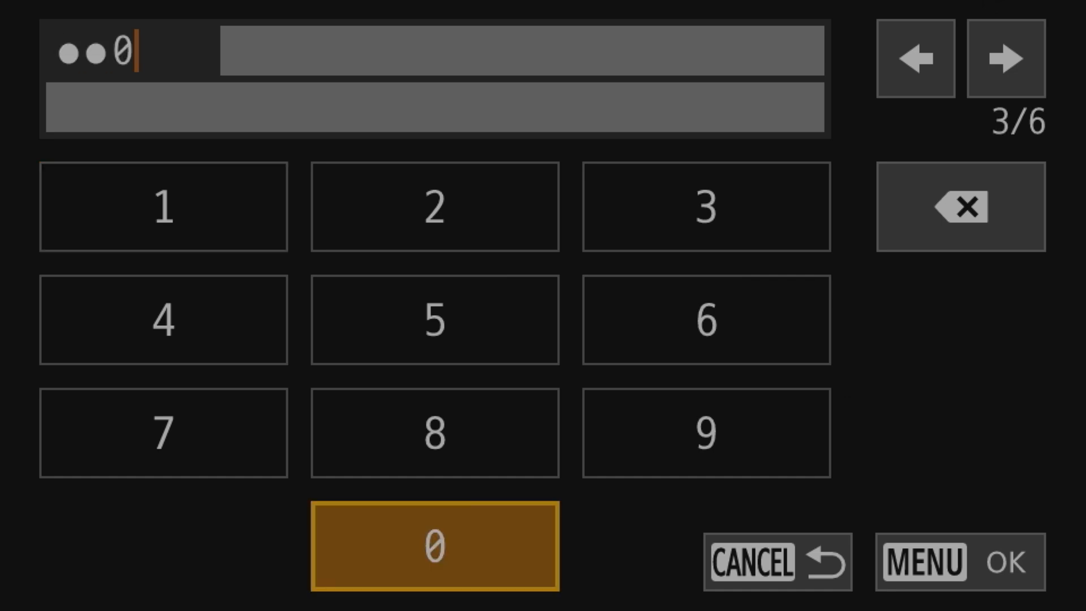
click(434, 545)
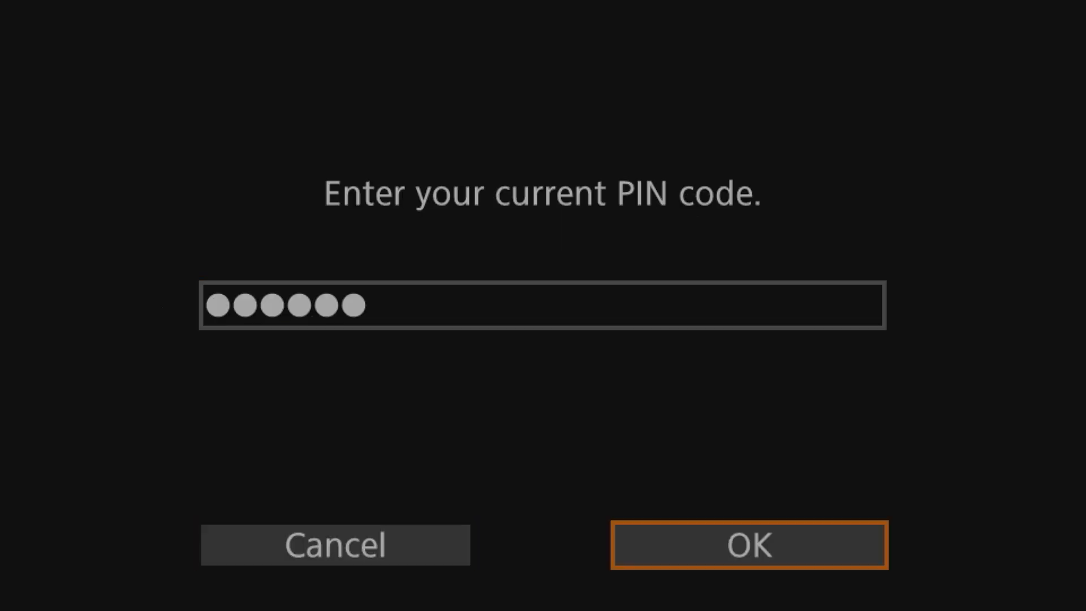
click(748, 545)
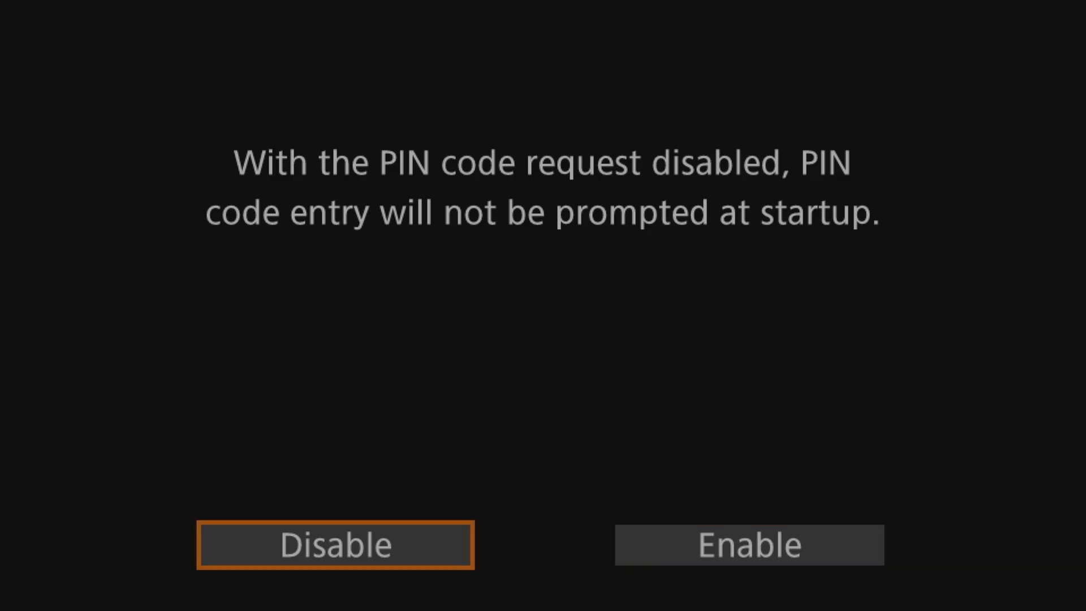
click(335, 544)
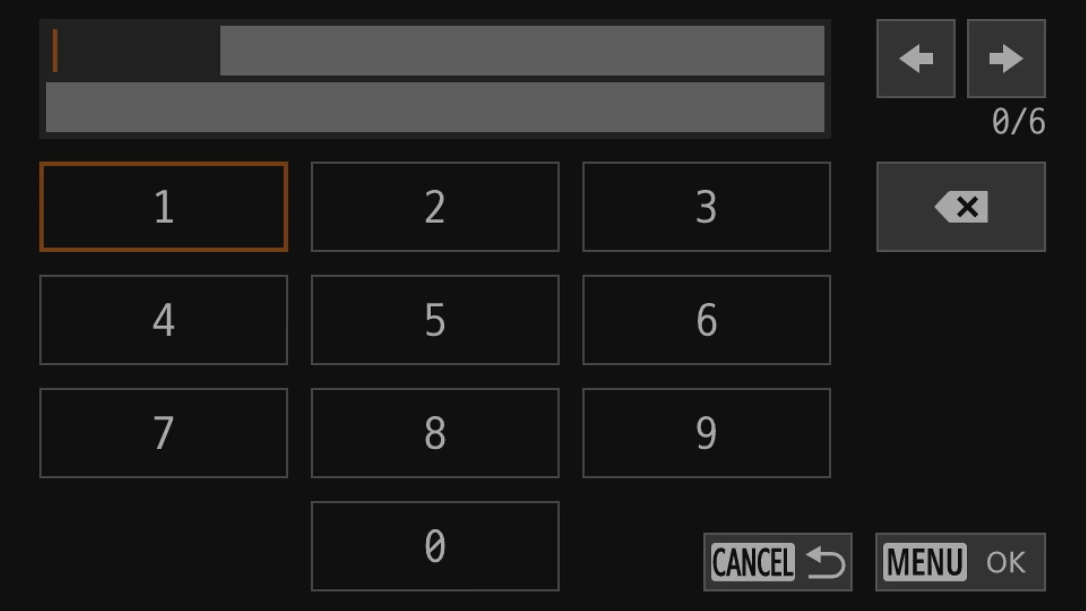
- Enter the new PIN twice, accept 'Settings completed' and return to System Setup page 9
click(435, 544)
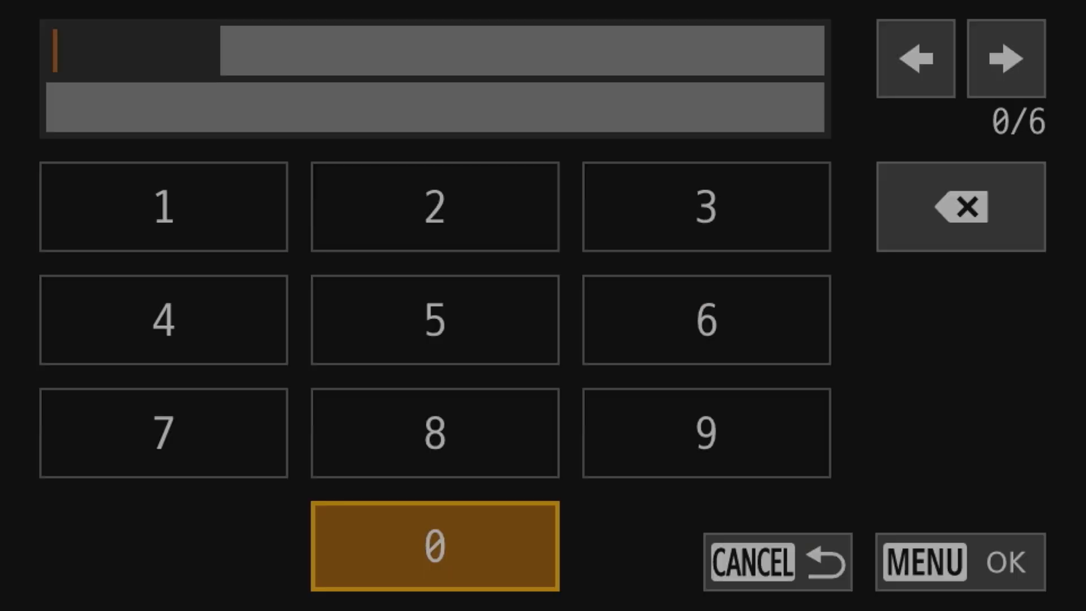
click(435, 546)
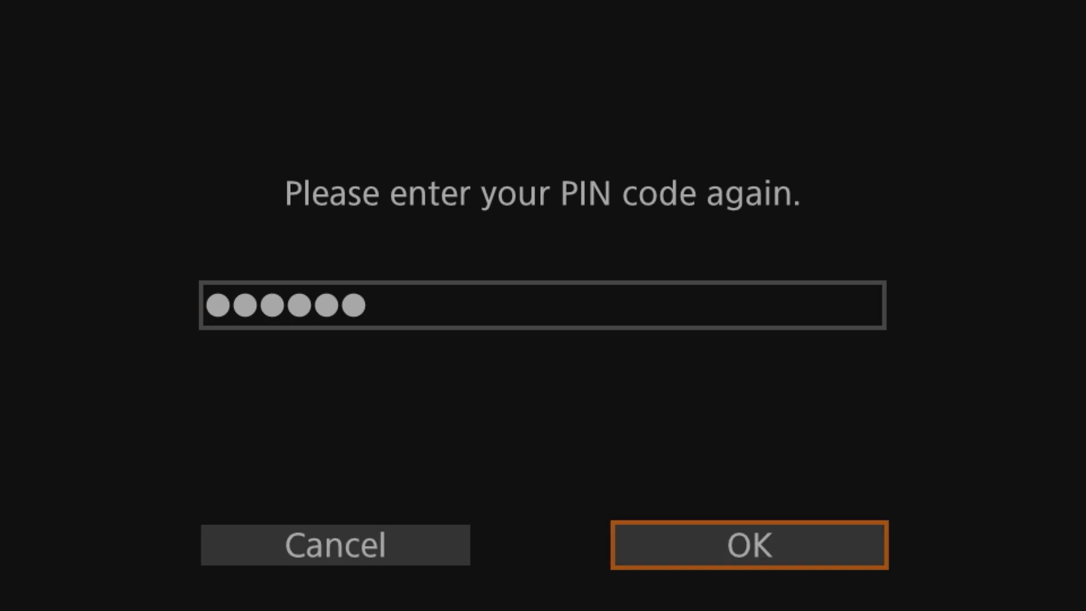
click(749, 544)
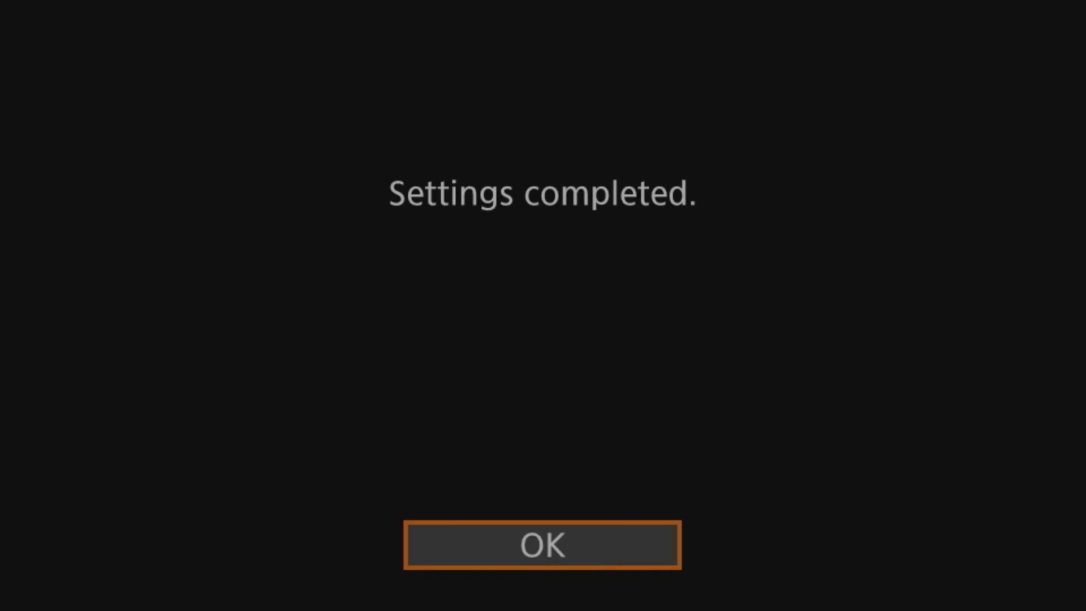
click(543, 544)
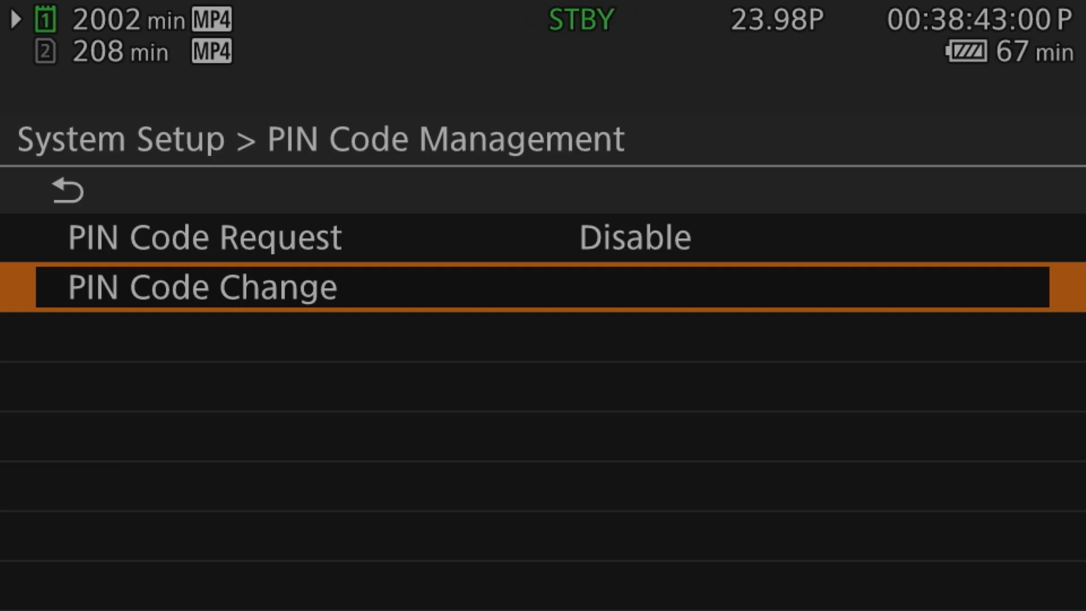
click(67, 190)
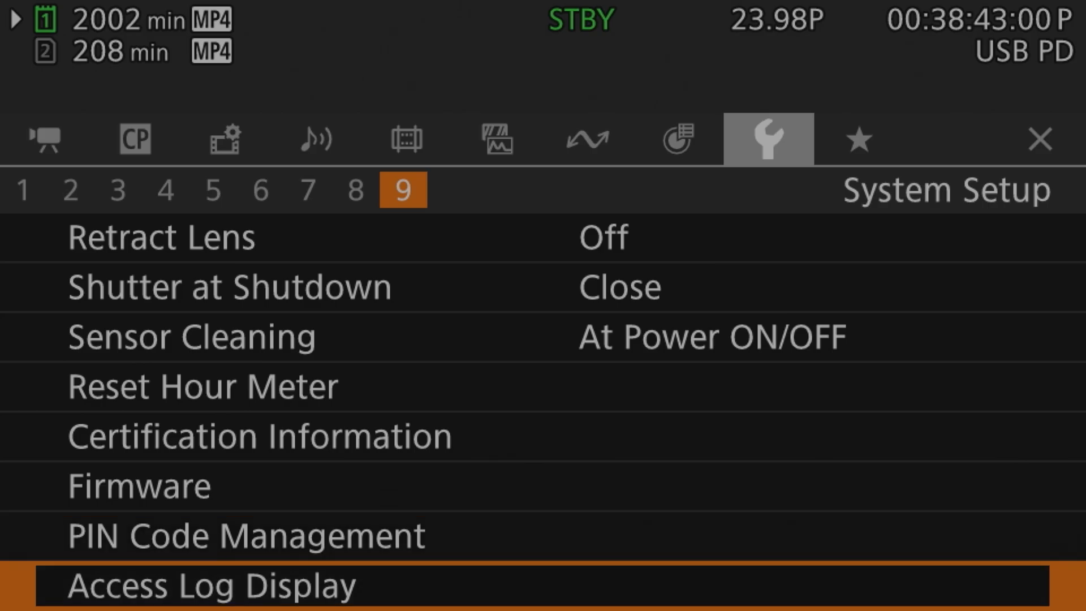
- Show the Access Log and review its entries down to Reset all settings and back to the newest
click(222, 585)
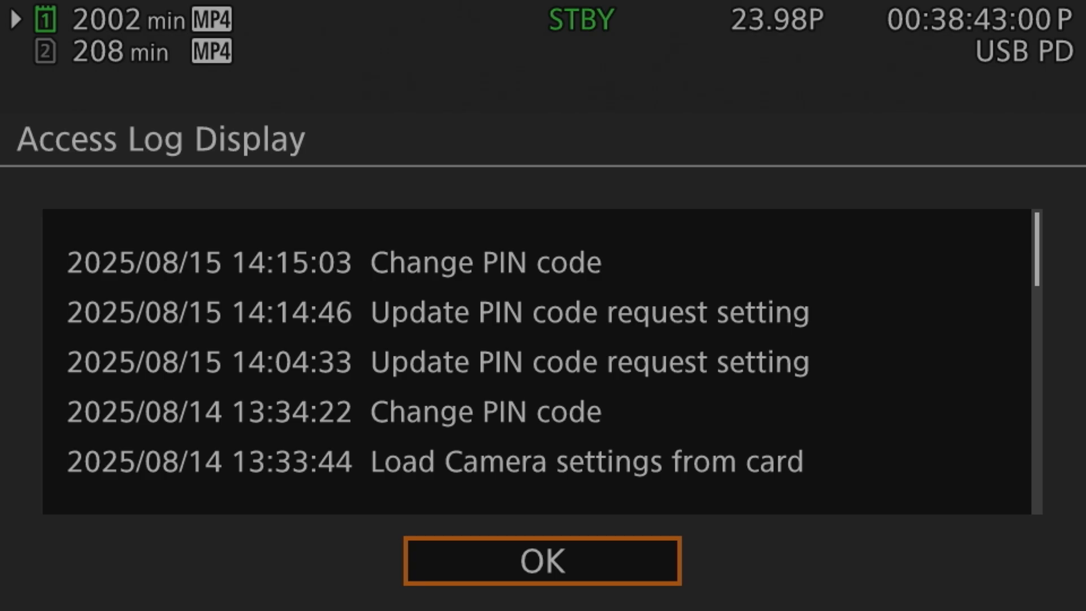
scroll(down, 3)
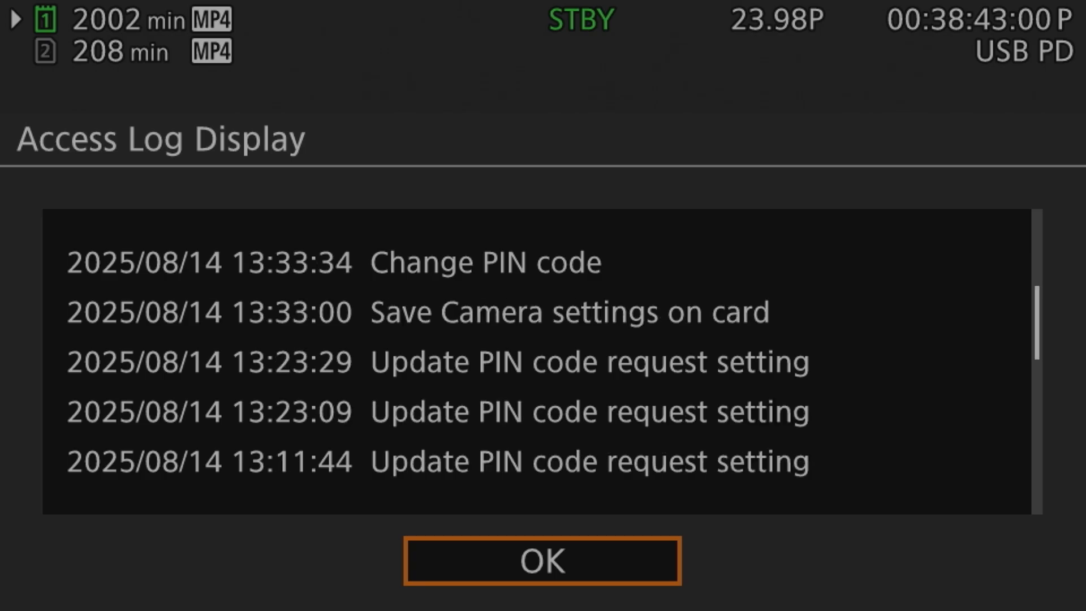
scroll(down, 3)
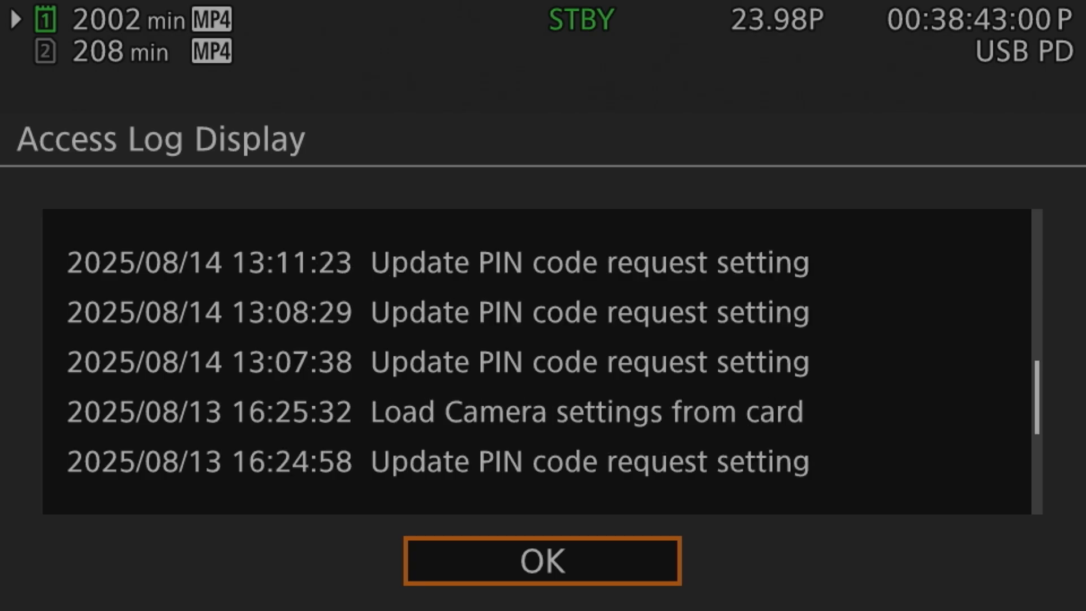
scroll(down, 3)
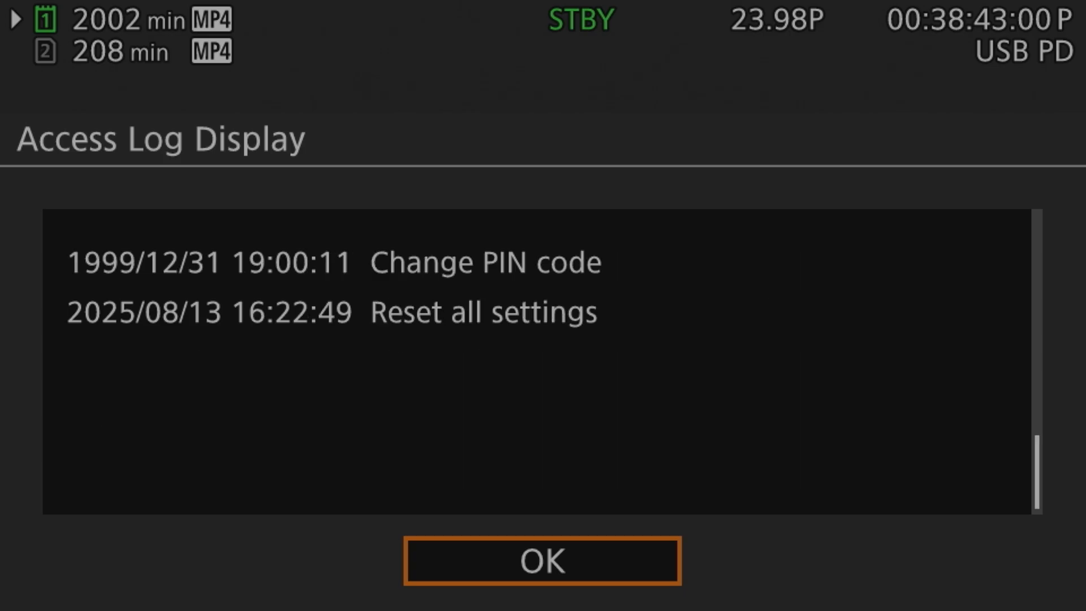
scroll(down, 3)
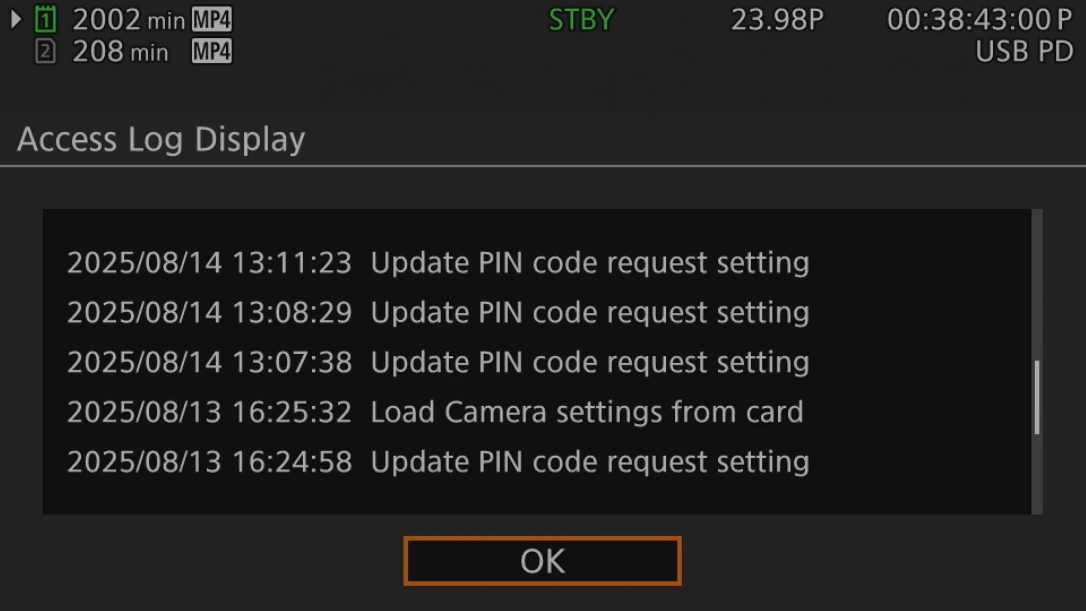
scroll(up, 3)
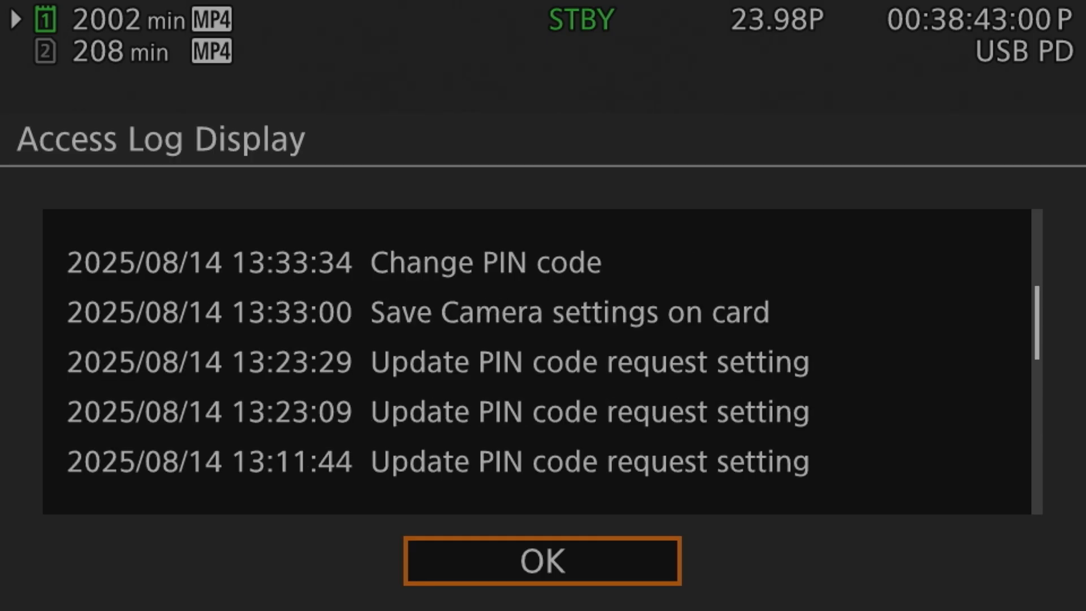
scroll(up, 3)
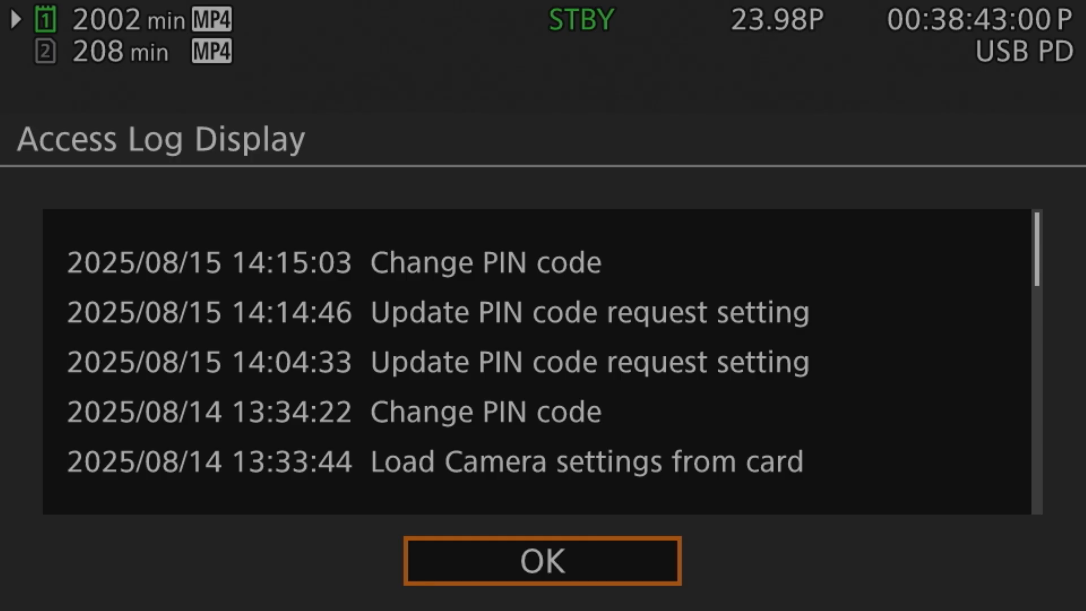
click(542, 560)
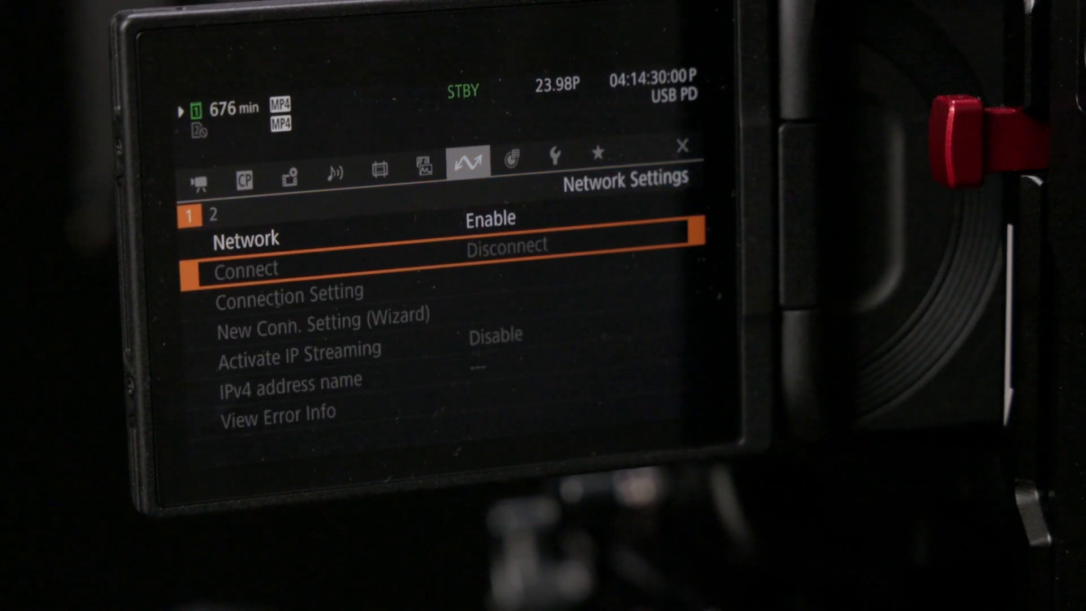
- Glance at Network Settings page 2, then show Protect when setting the rating with its Off/On choices
click(211, 215)
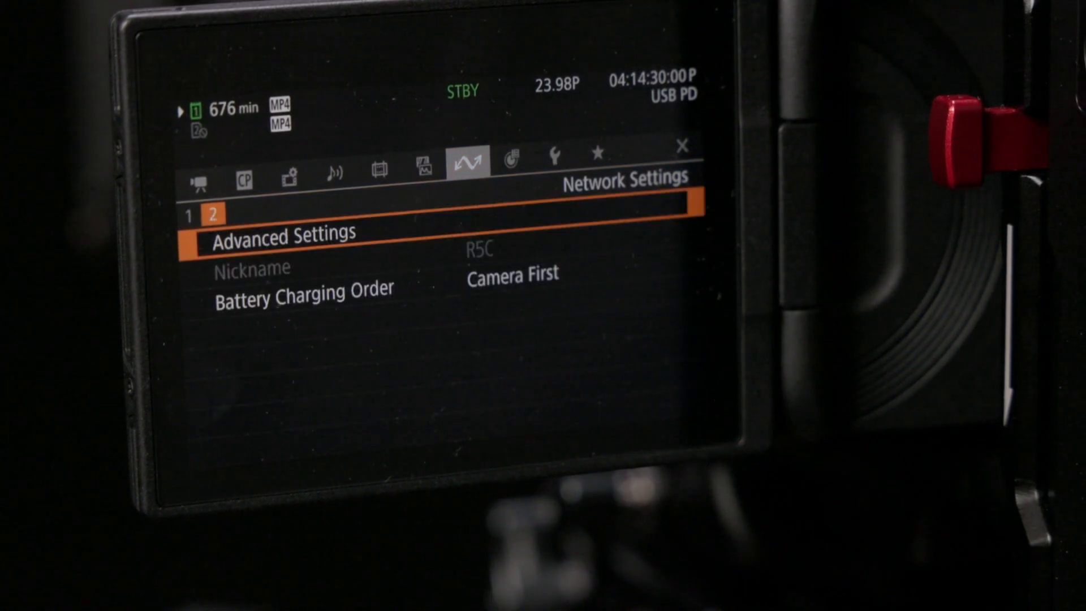
key(Down)
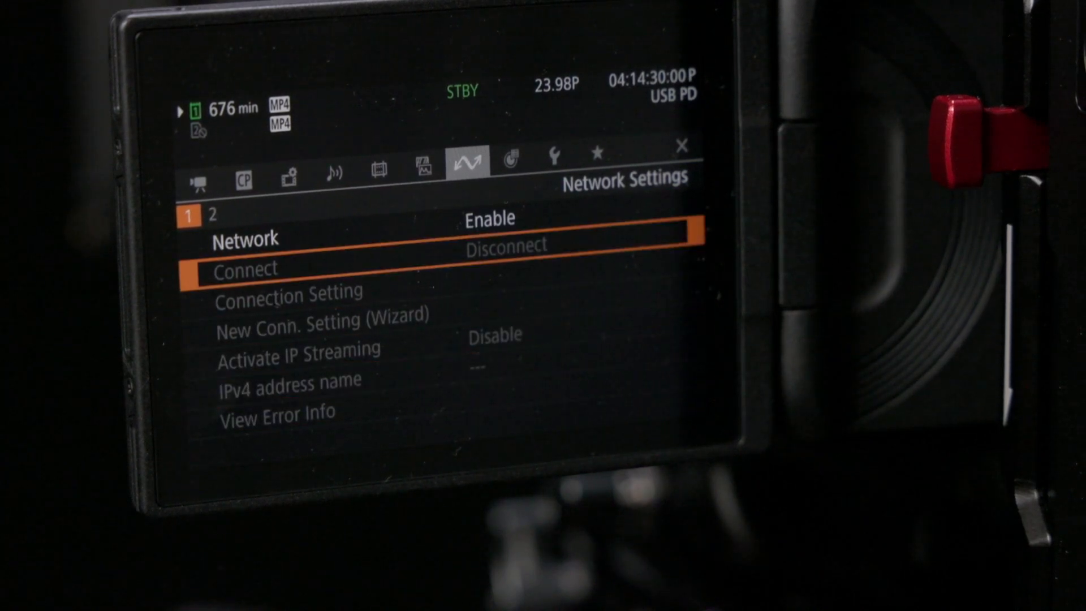
key(Up)
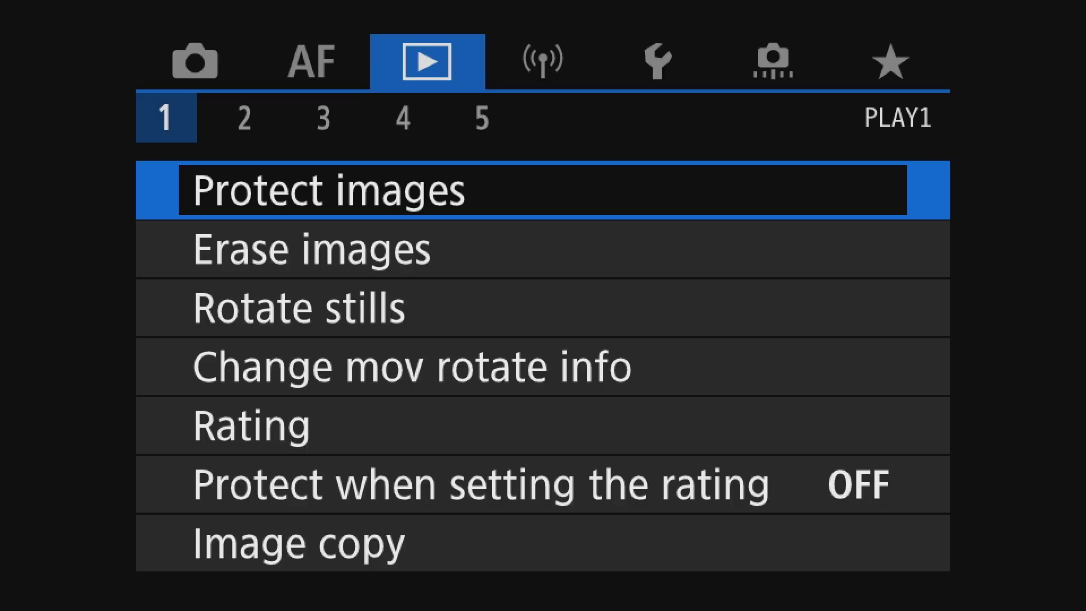
click(485, 486)
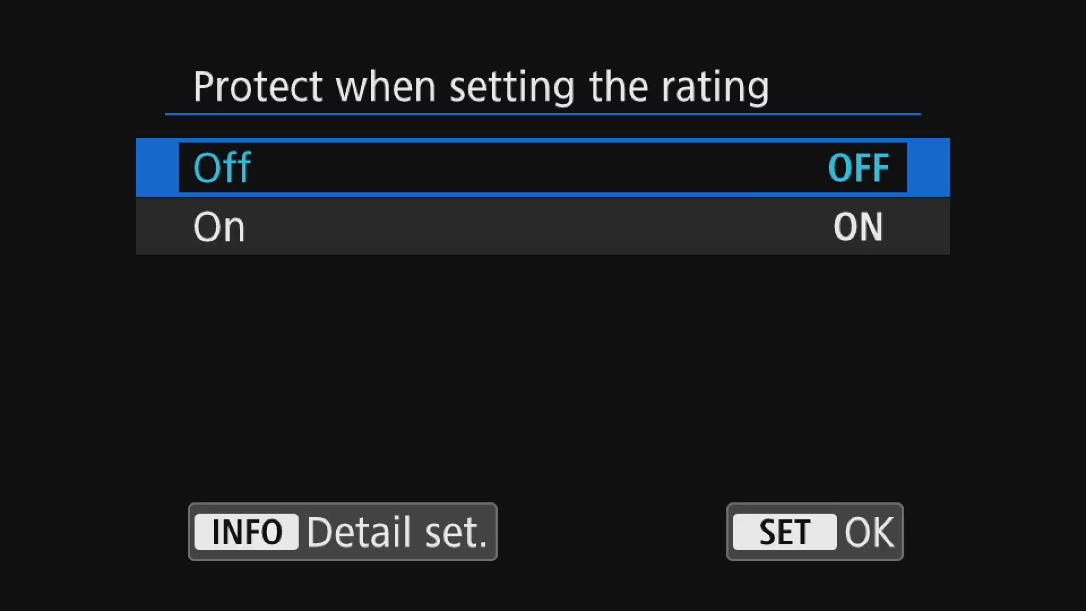